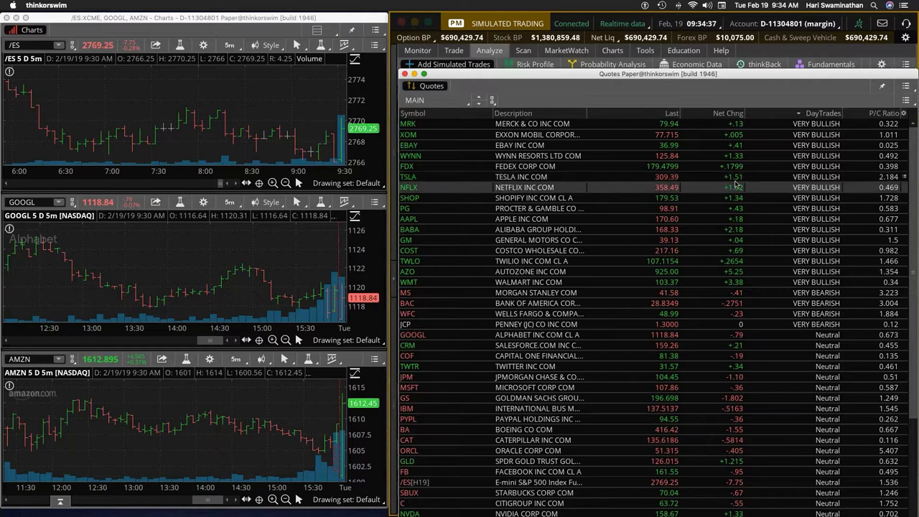
Step: Load AMZN on the Analyze tab for a simulated buy of the 22 FEB 19 1635 call
left_click(413, 334)
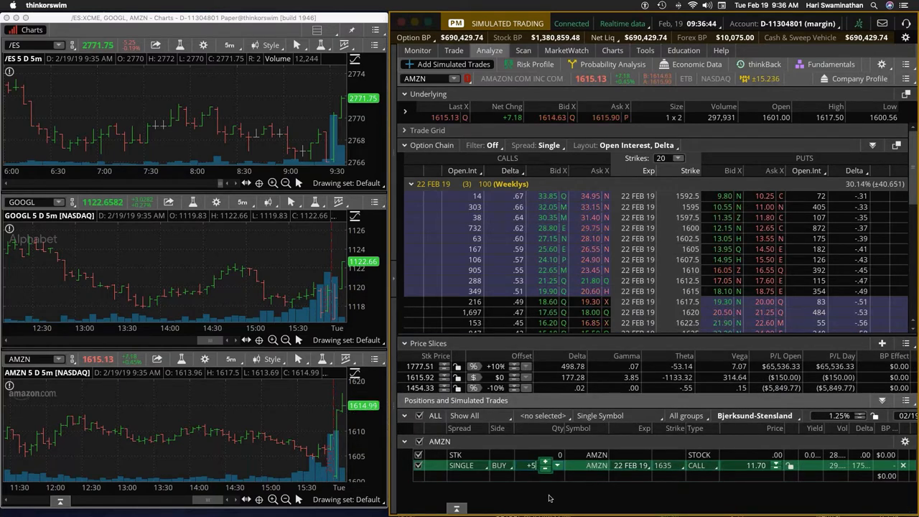
Step: Send the buy order for the AMZN Feb 22 1635 call and clear the fill notifications
left_click(417, 50)
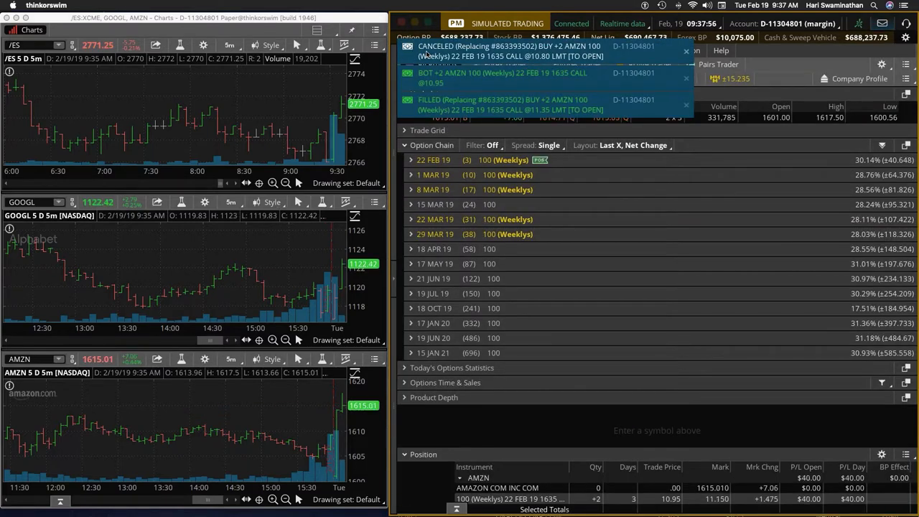
left_click(418, 50)
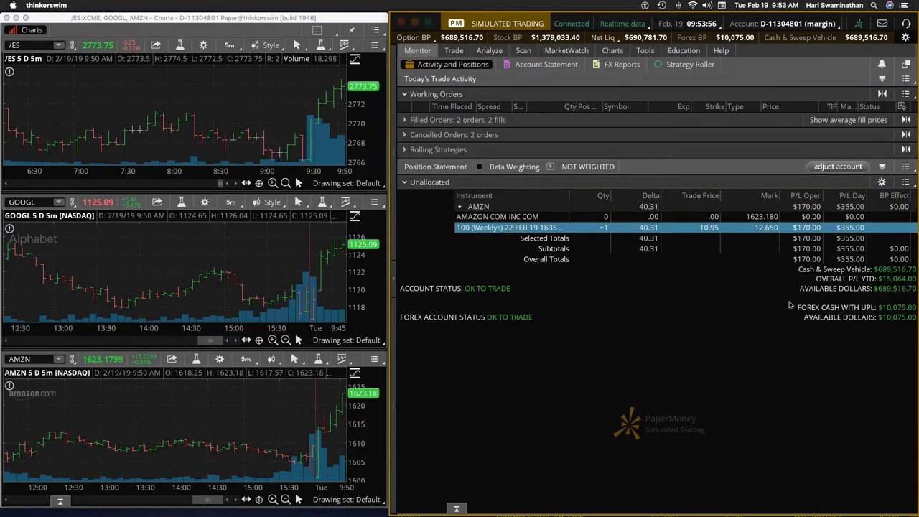
mouse_move(633, 324)
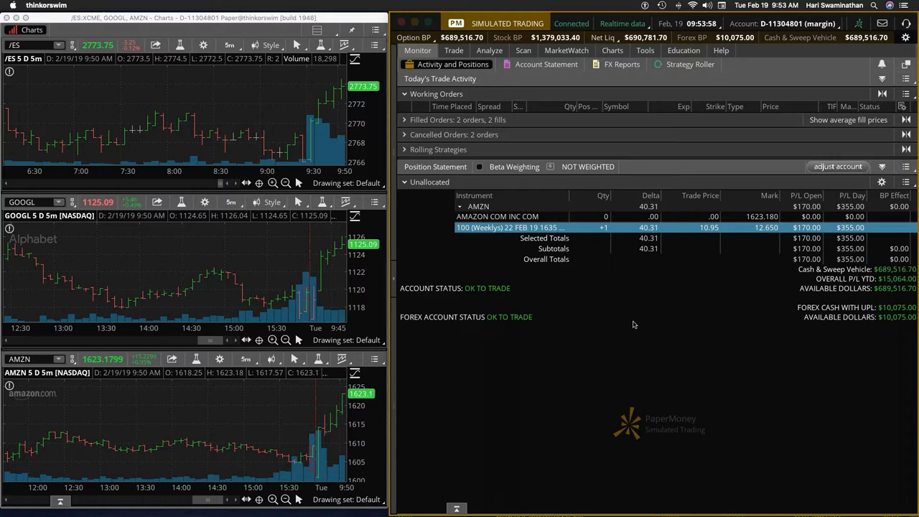
Step: Create a closing SELL LMT order for the AMZN Feb 22 1635 call from the position row
left_click(454, 50)
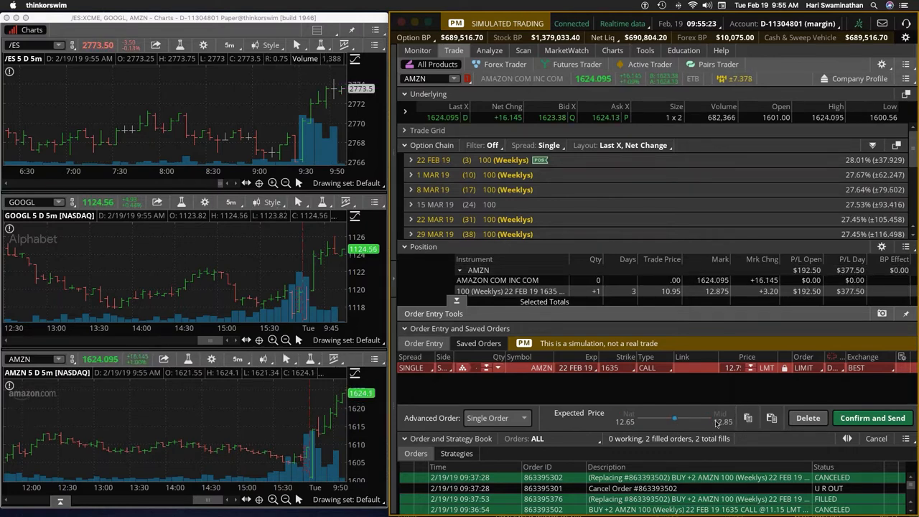
Step: Raise the sell limit price, send the order and check it under Working Orders
left_click_drag(674, 418, 710, 418)
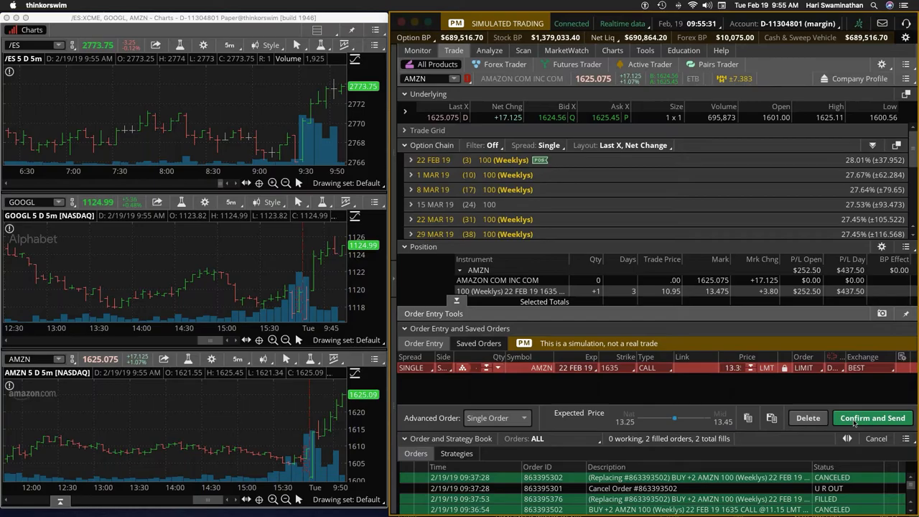
left_click(873, 418)
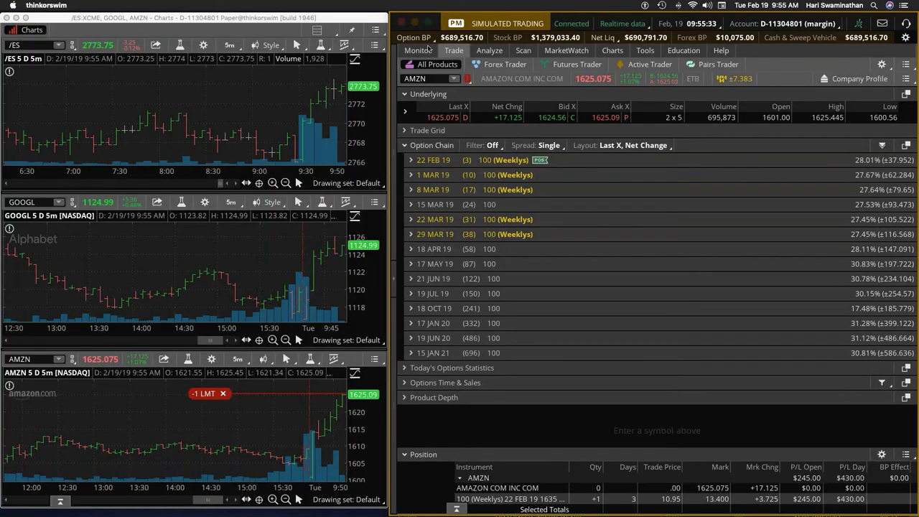
left_click(416, 50)
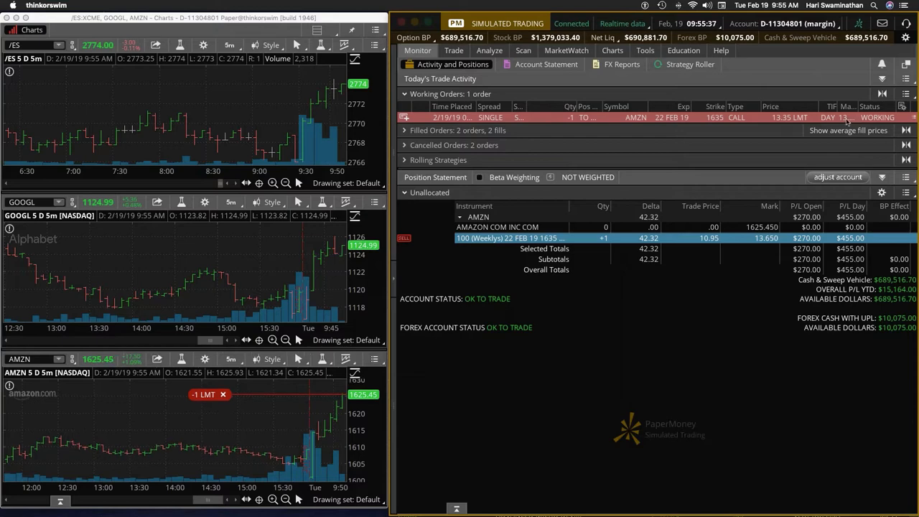
Step: Replace the working sell order and send again until it fills, leaving the position flat
left_click(454, 50)
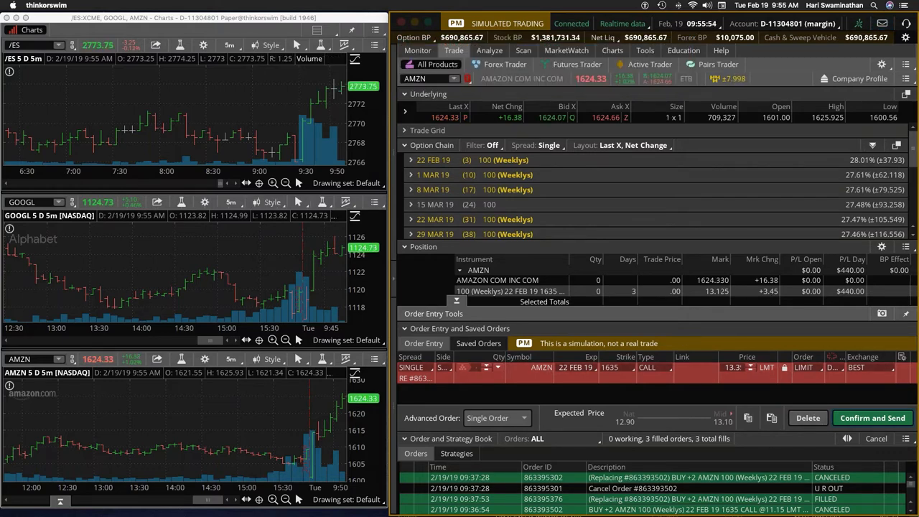
left_click(417, 51)
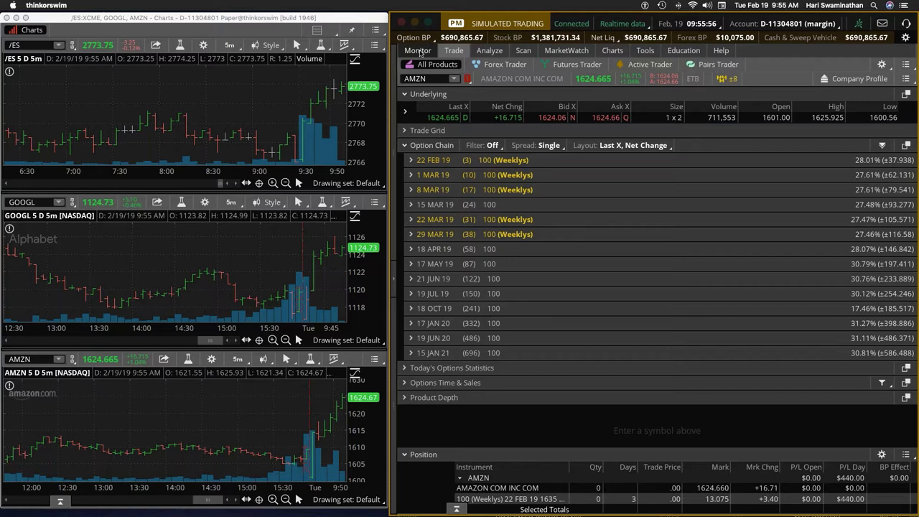
left_click(417, 50)
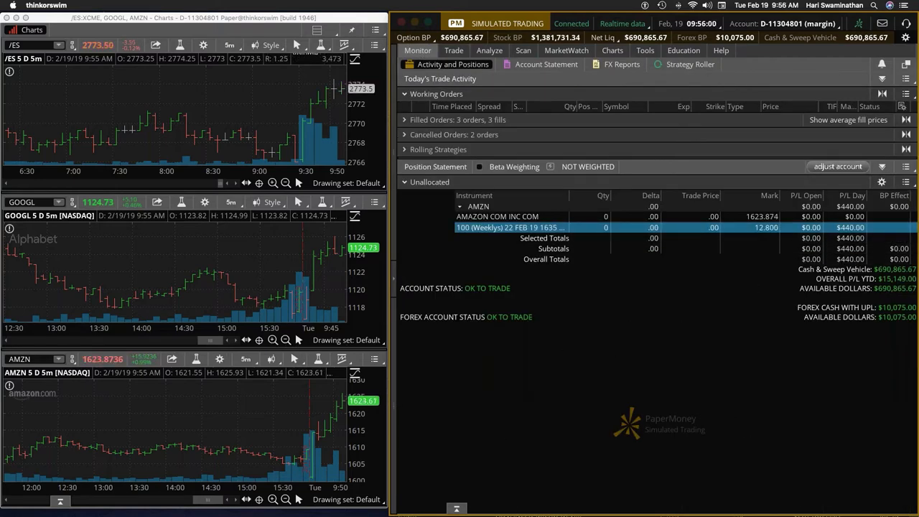
mouse_move(316, 445)
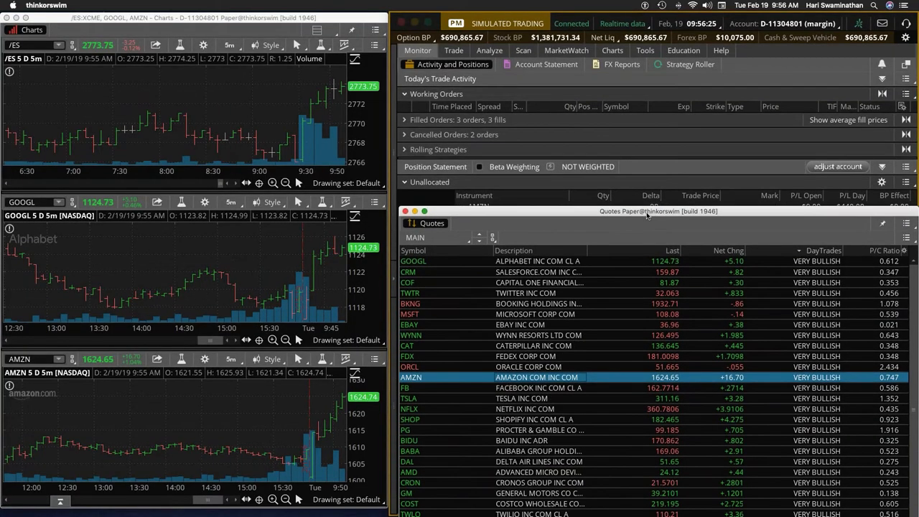
Step: Drag the detached Quotes watchlist window into place over the Monitor tab
left_click_drag(646, 209, 634, 104)
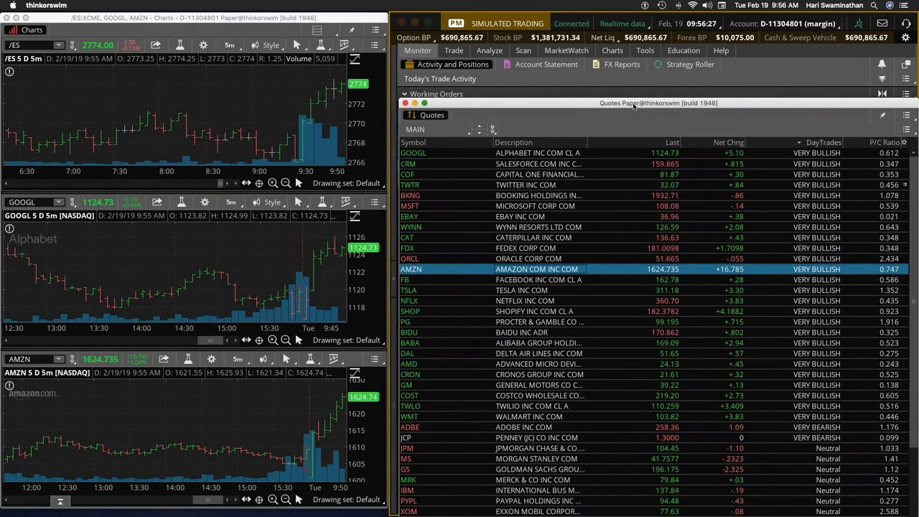